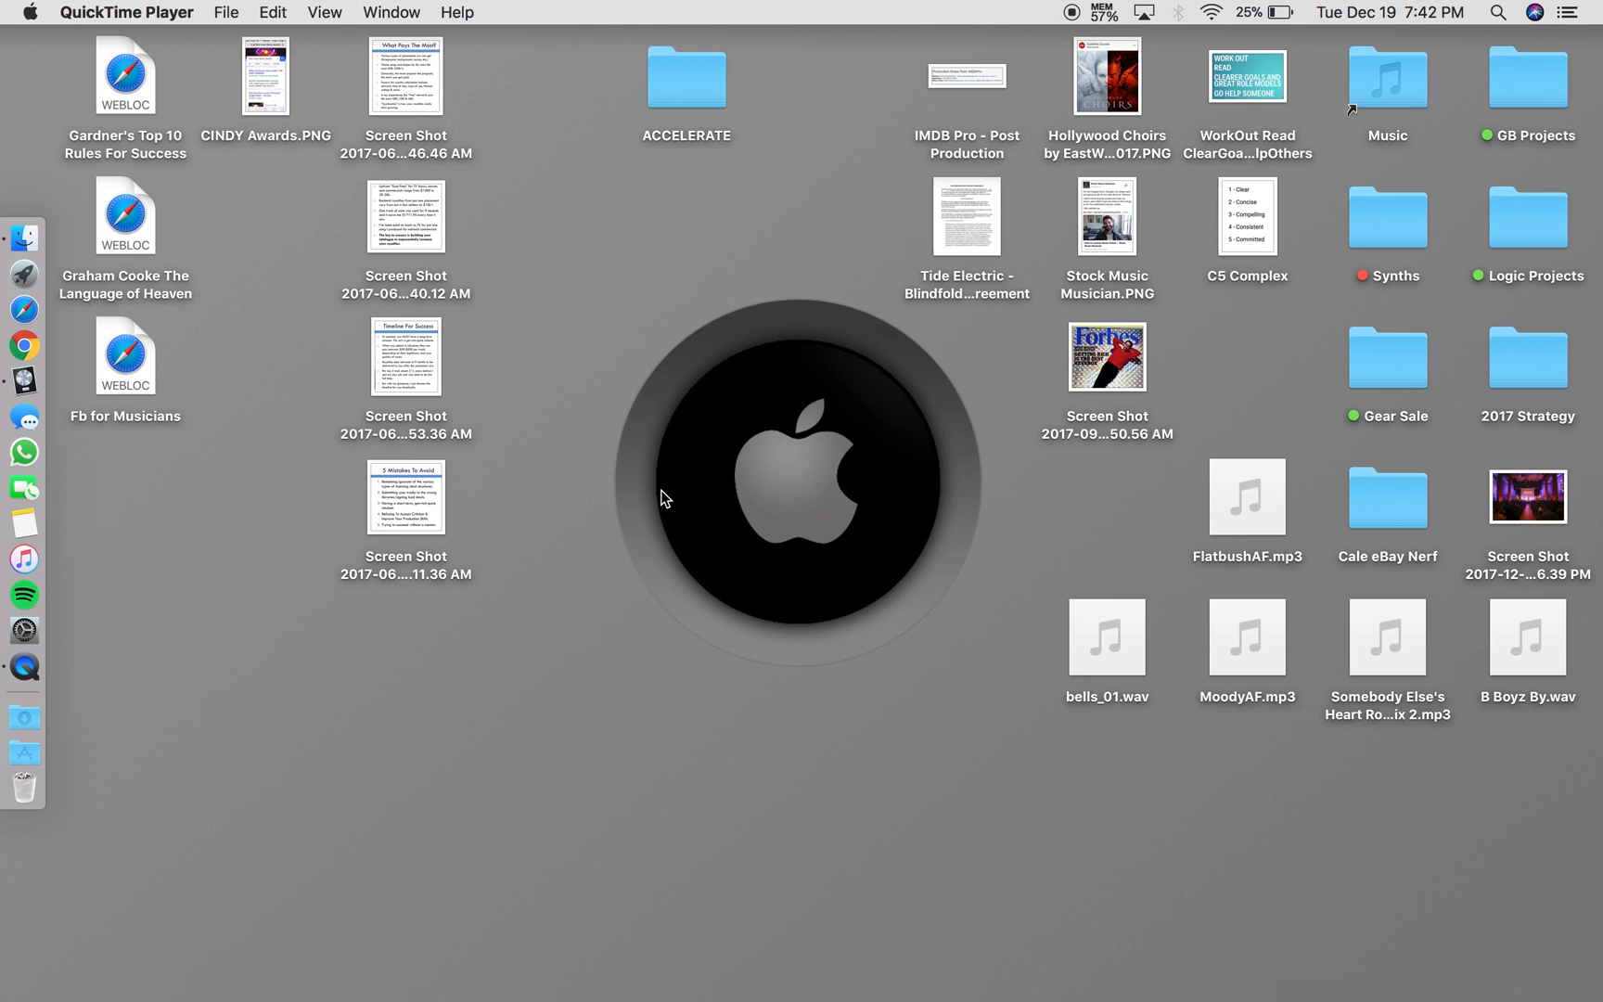
mouse_move(26, 371)
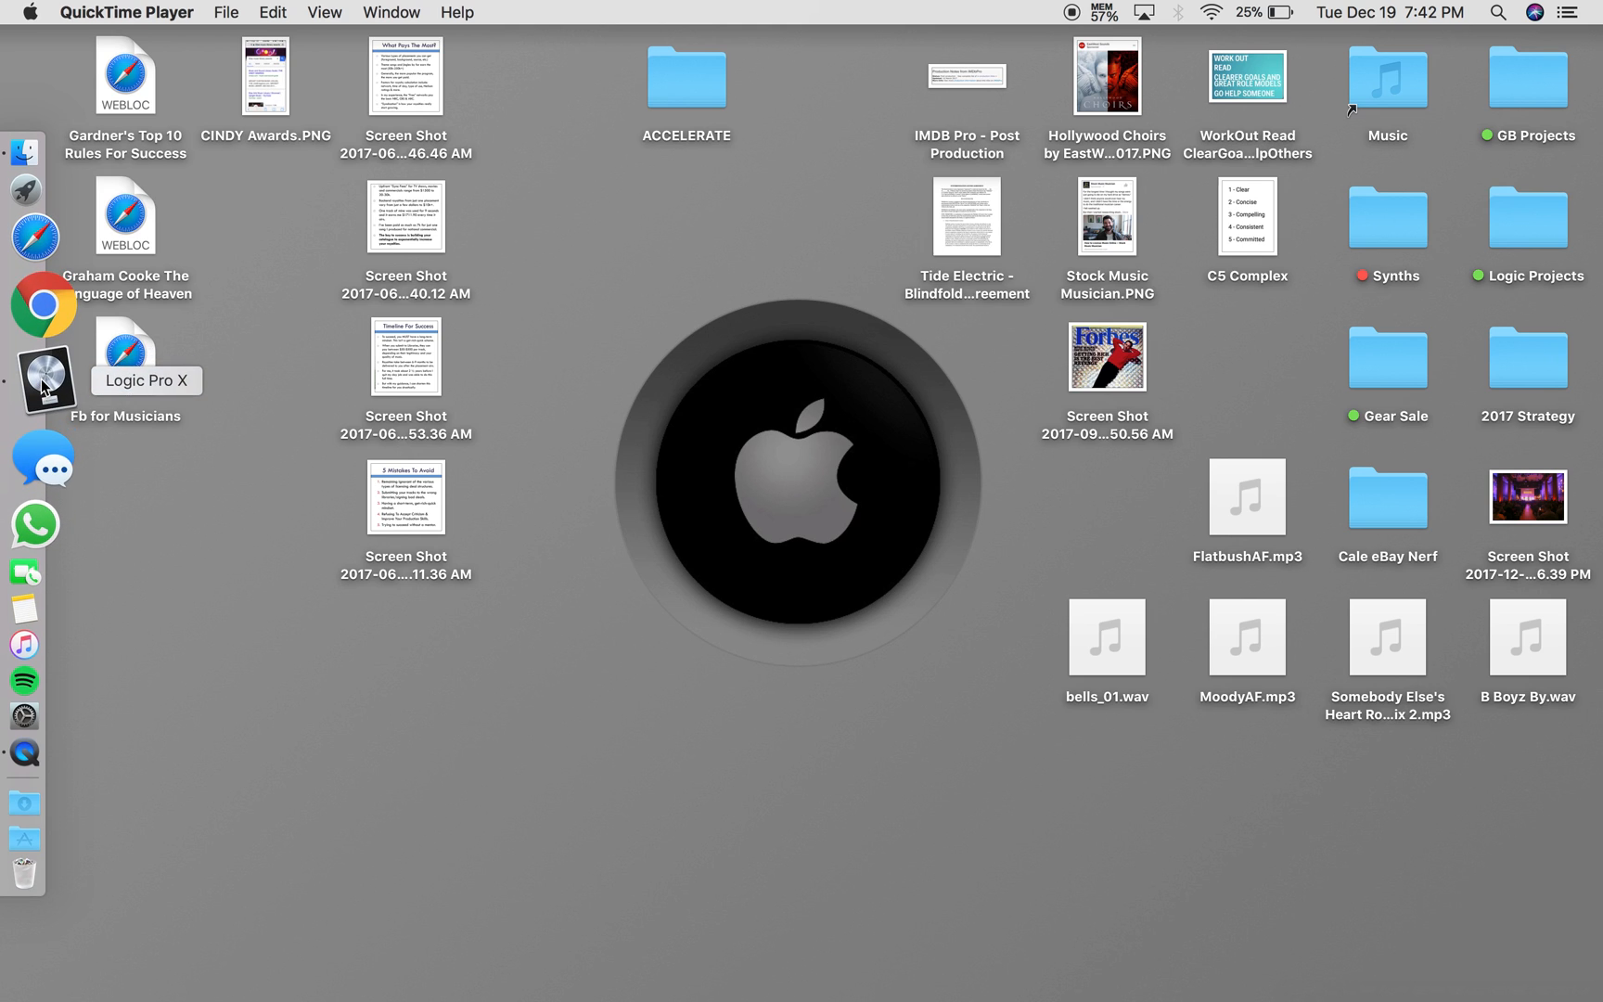
- Launch Logic Pro X and create a Software Instrument track with the Classic Electric Piano
left_click(179, 12)
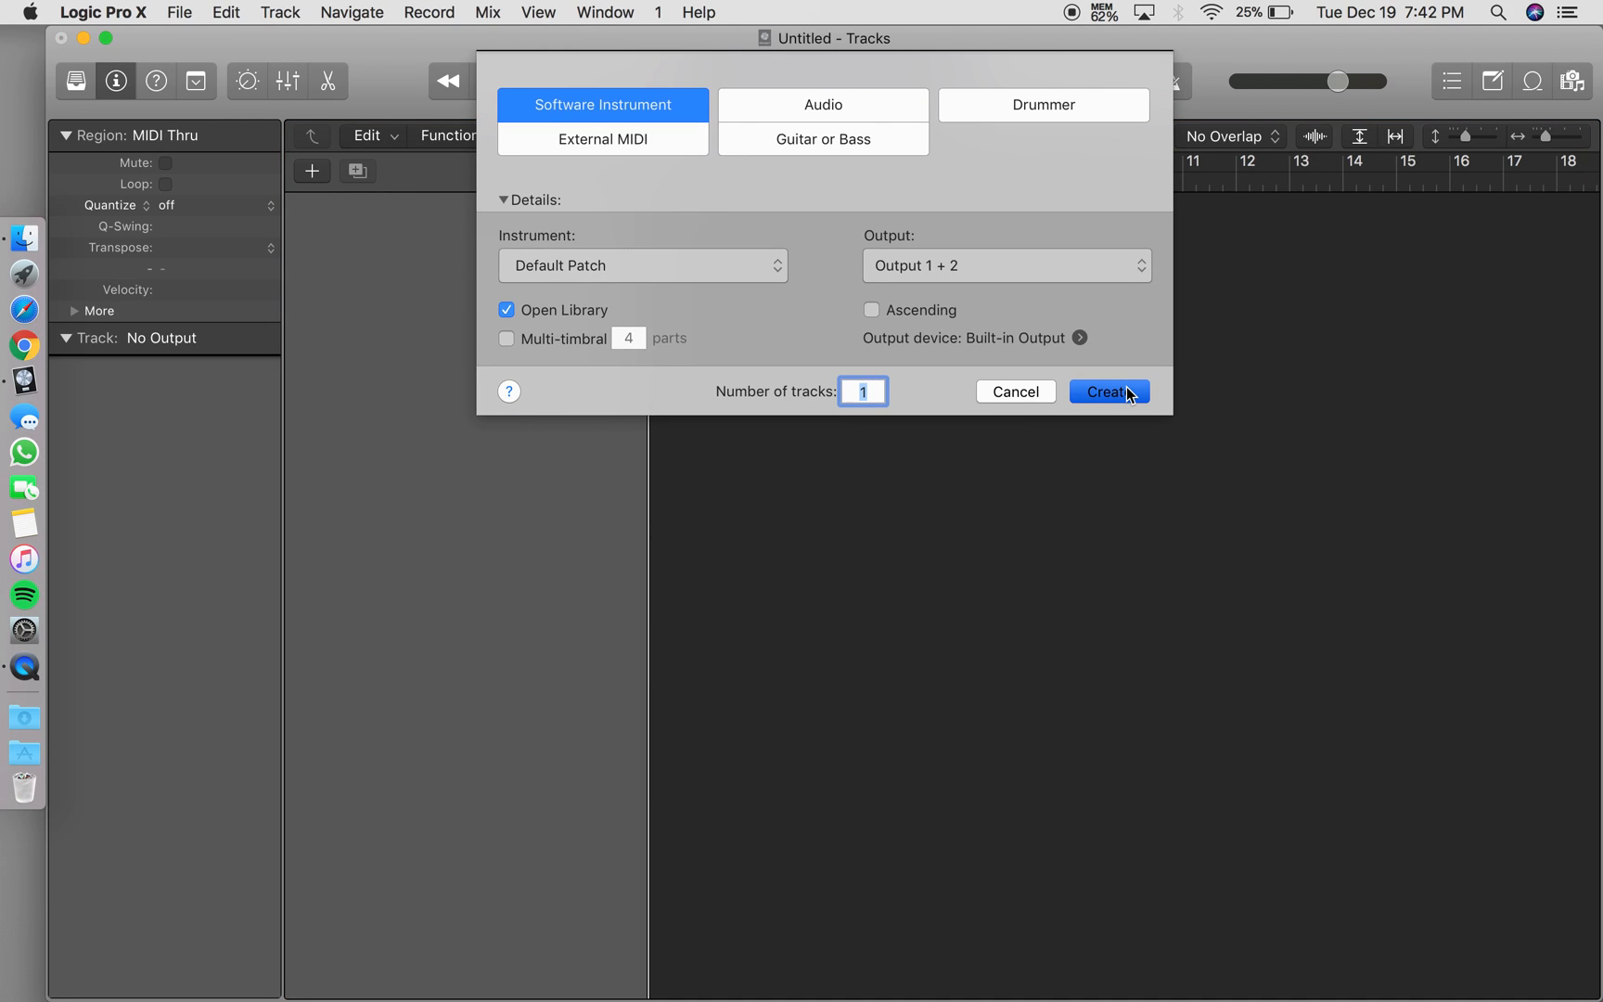
left_click(1108, 392)
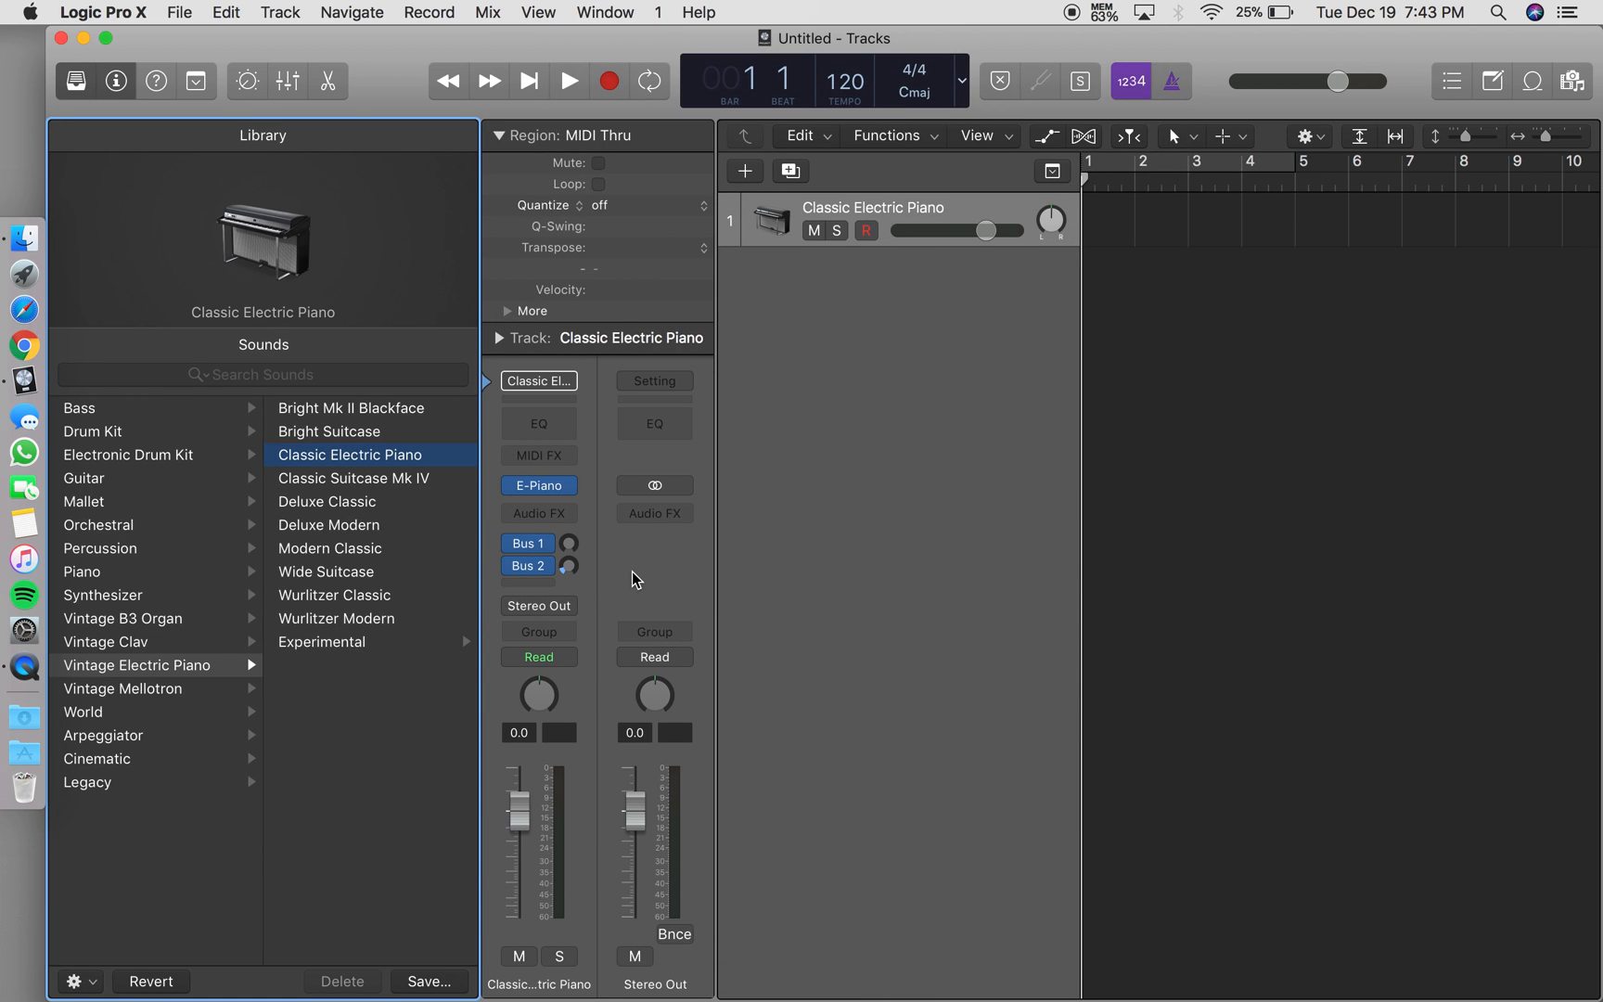
mouse_move(99, 87)
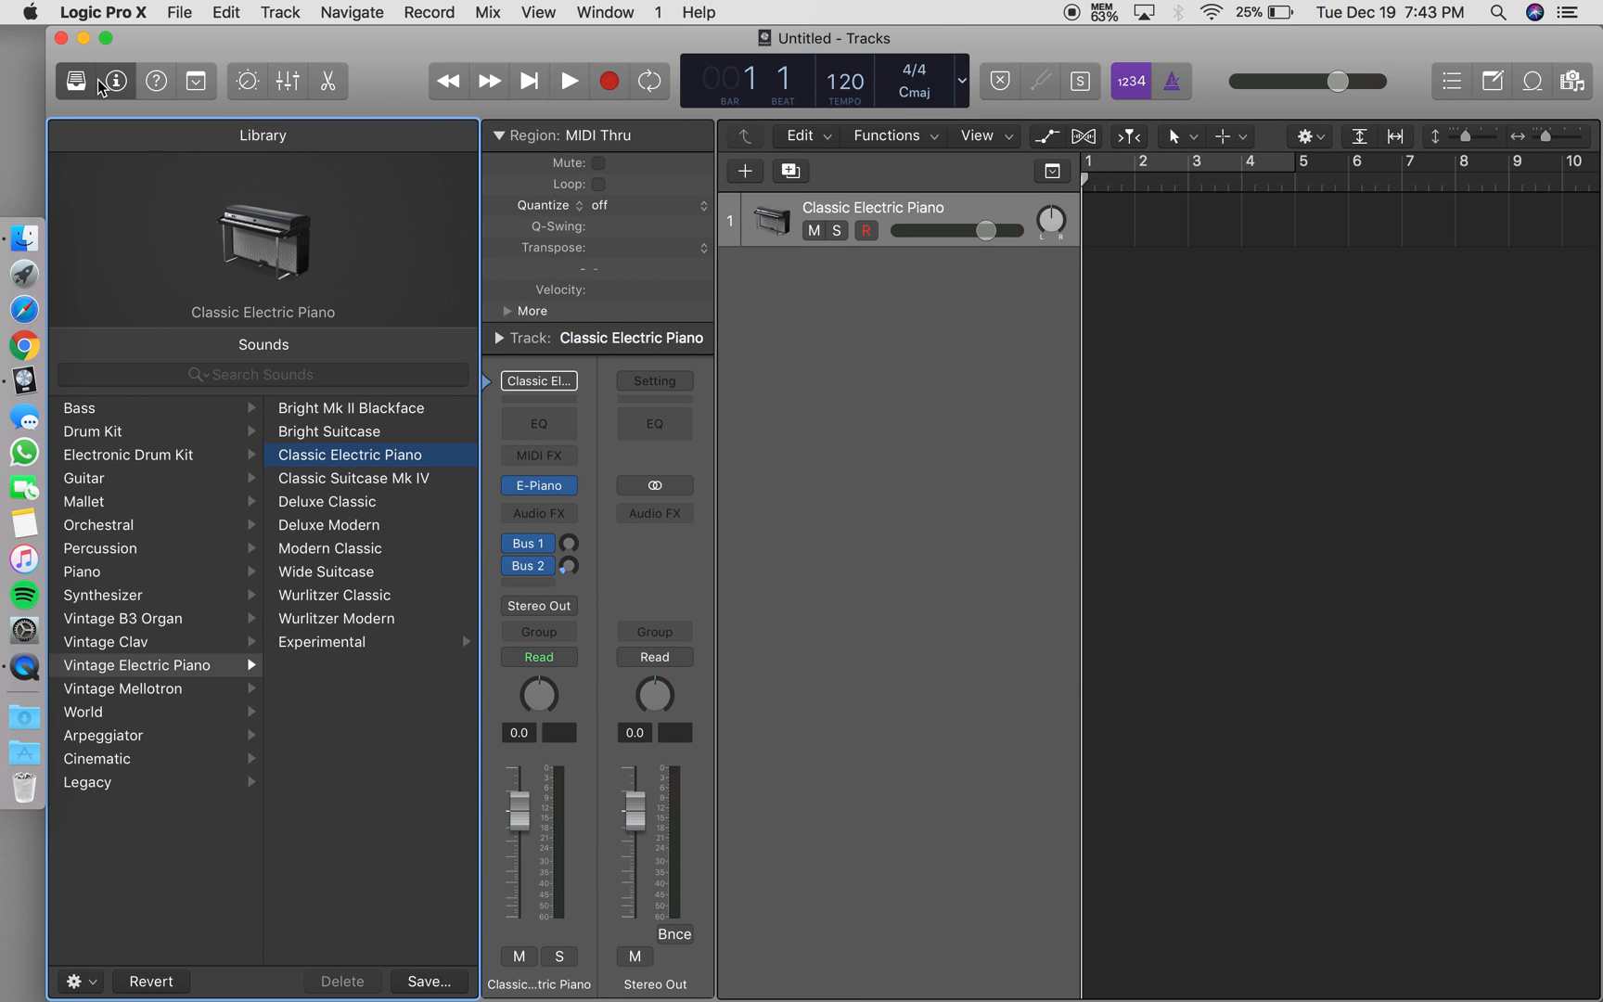
- Hide the Library and show all channel strips in the Mixer, including the click channel
left_click(74, 81)
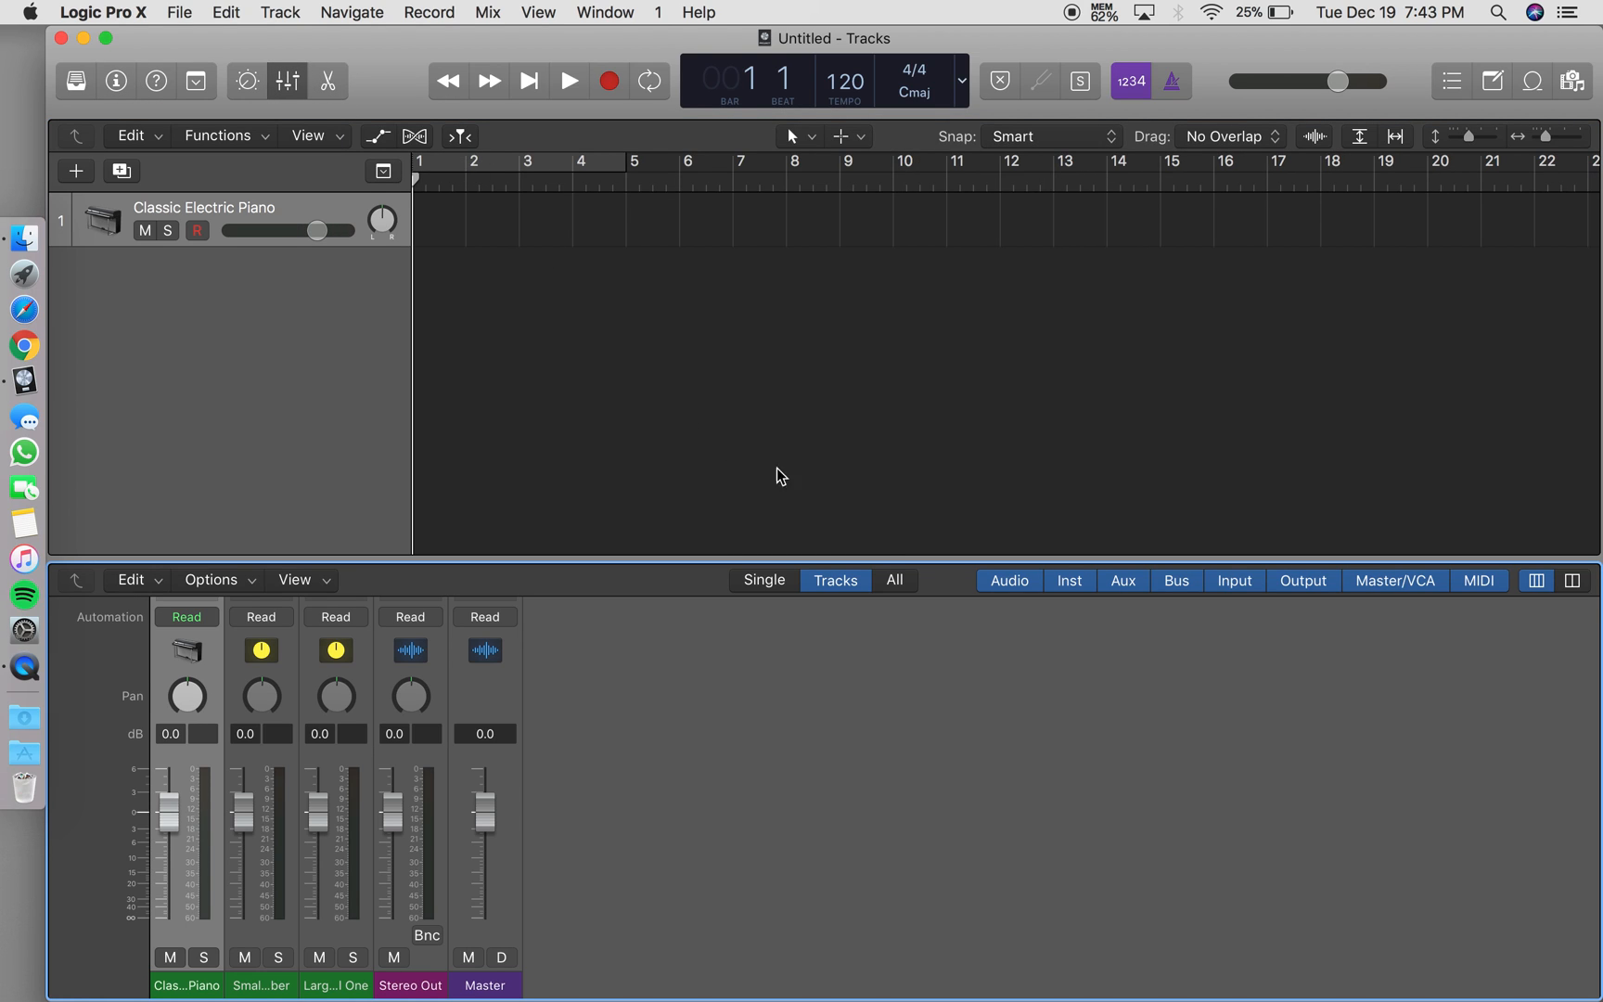
left_click(893, 580)
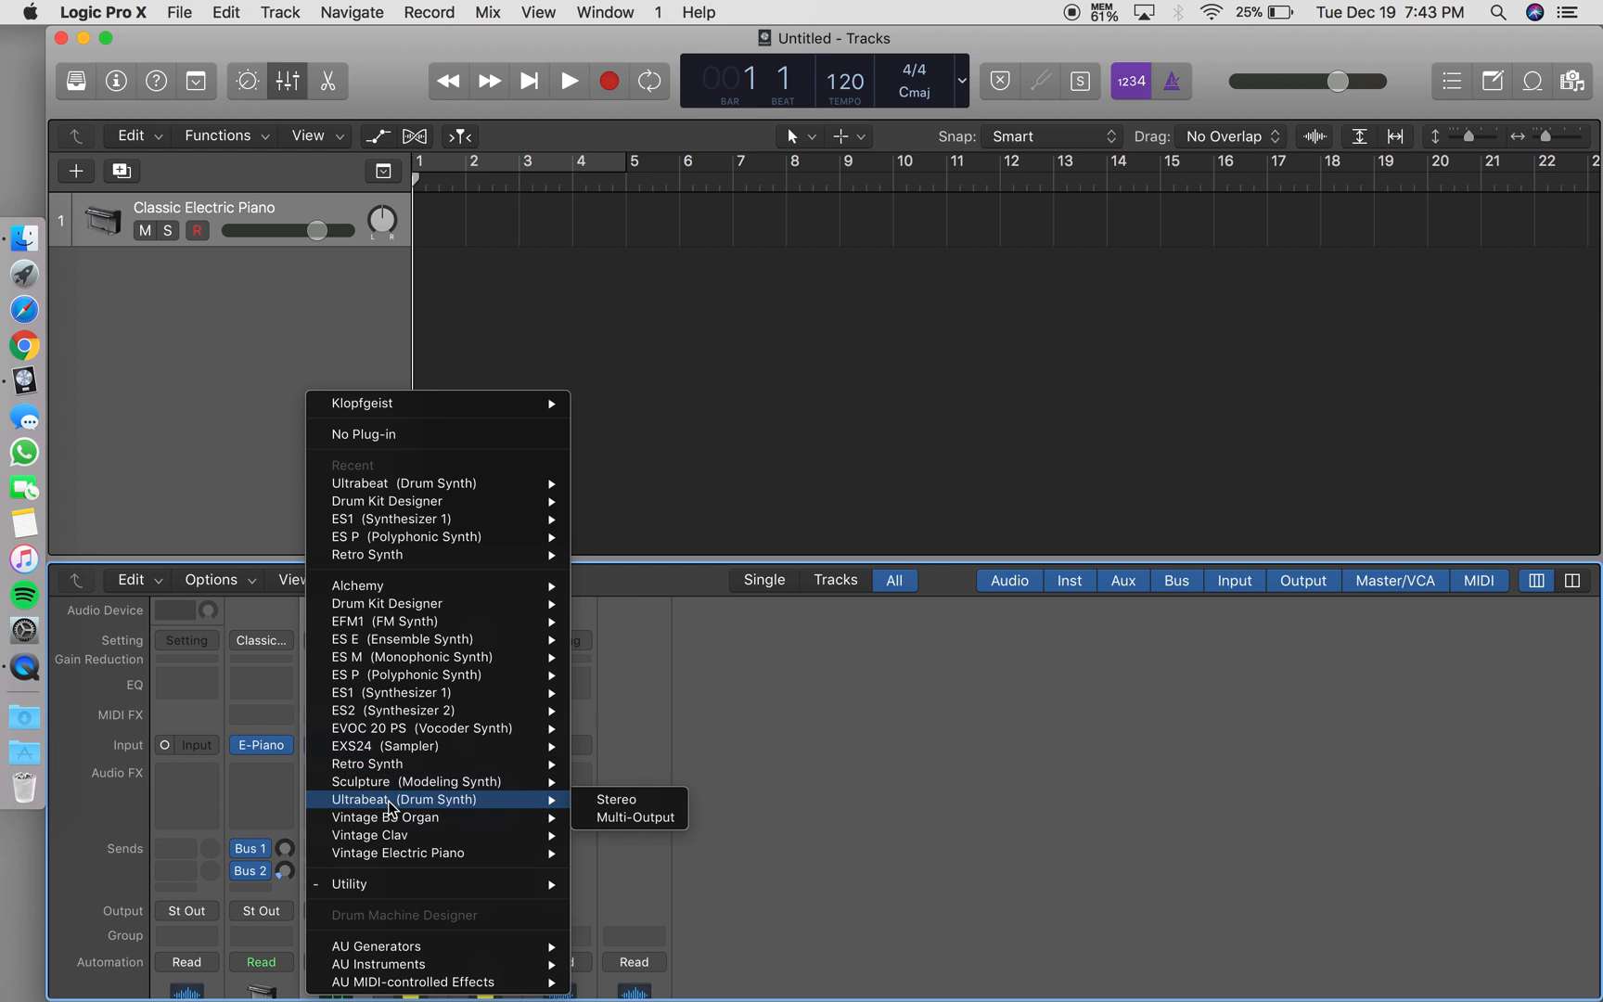
mouse_move(417, 781)
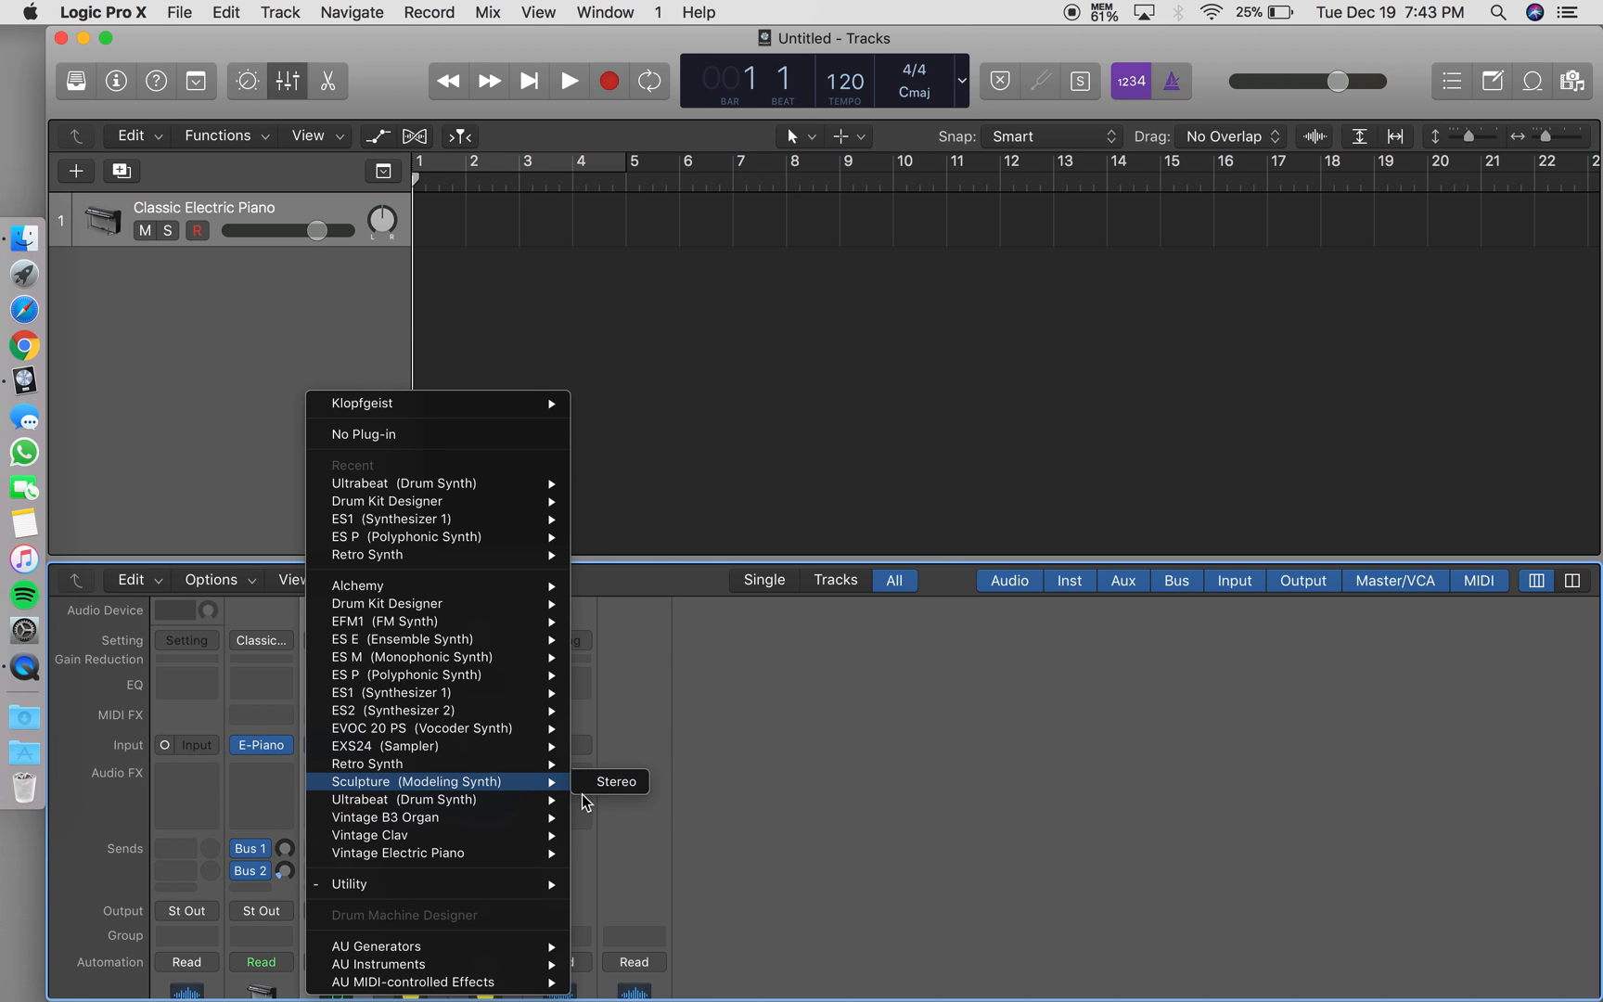
- Swap the click channel's Klopfgeist for a stereo Ultrabeat drum synth
left_click(615, 781)
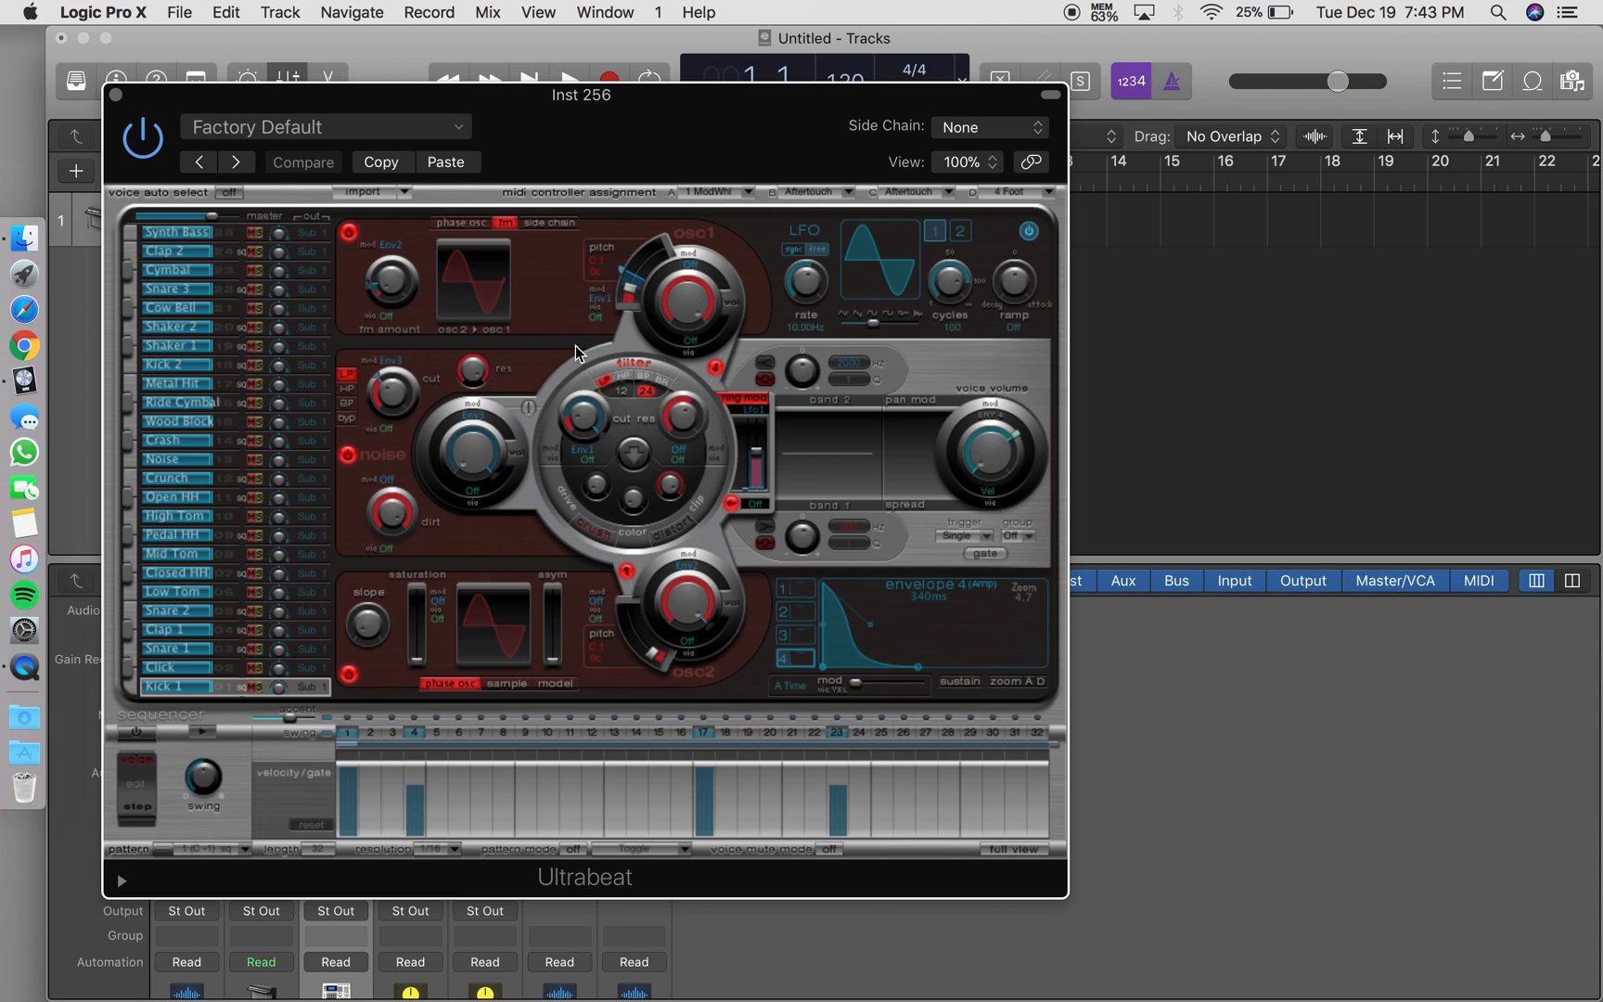
mouse_move(148, 217)
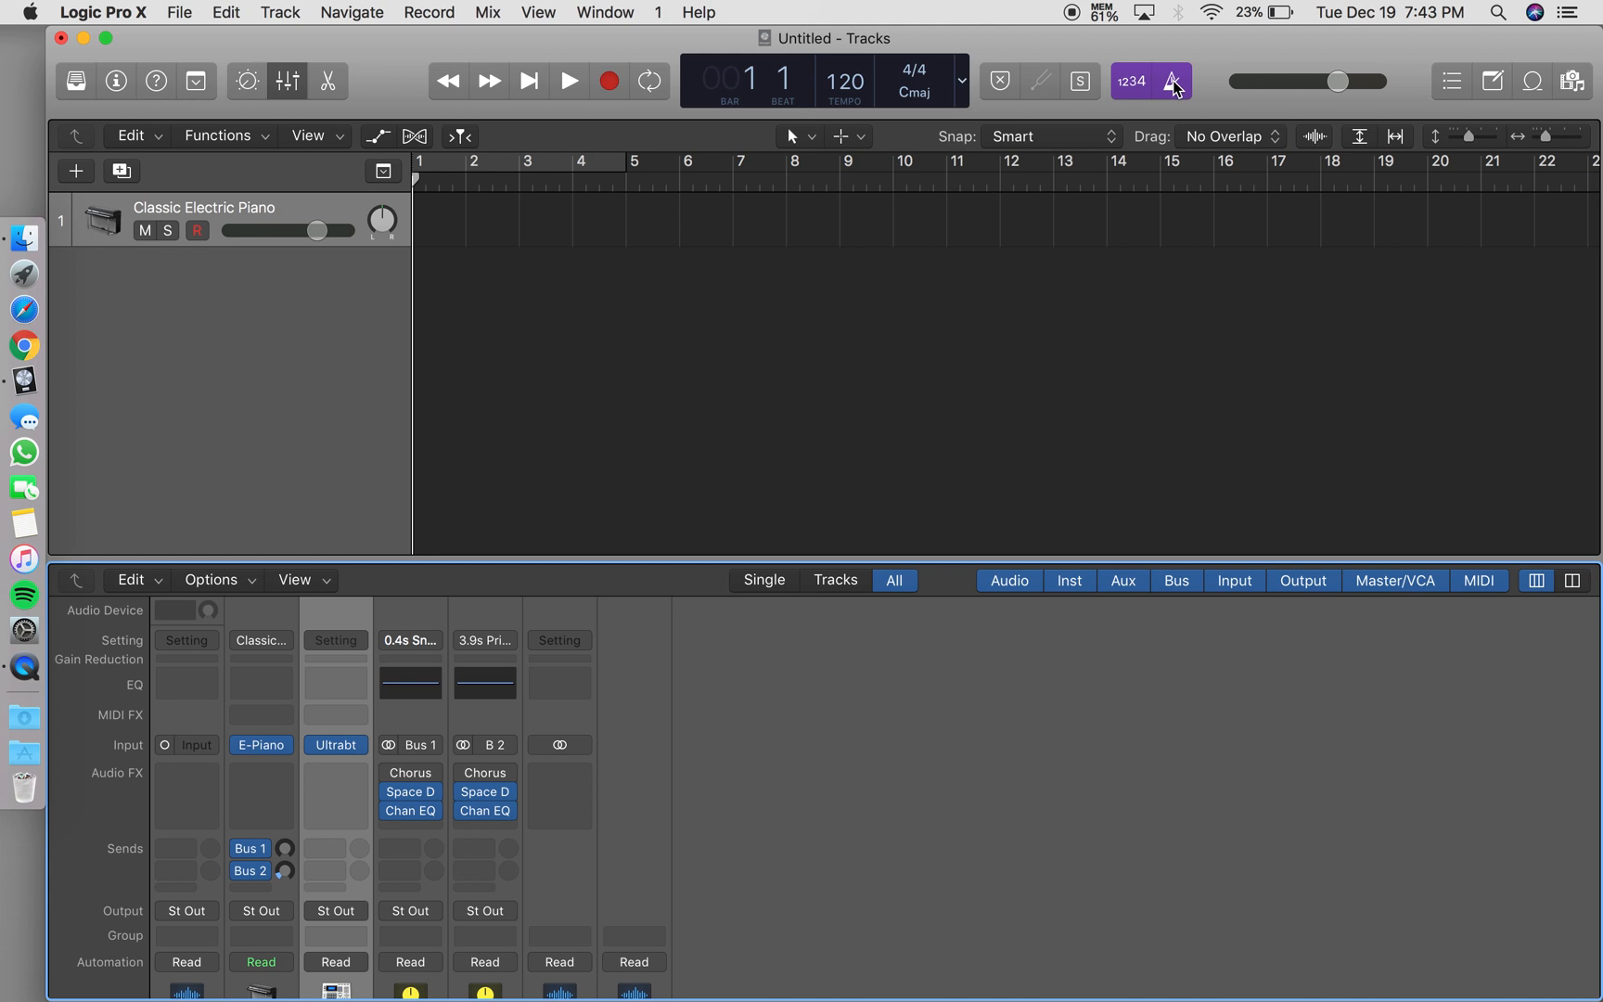
- In Metronome Settings, set Bar, Group and Beat notes to G#2 with maximum volume
left_click(1172, 81)
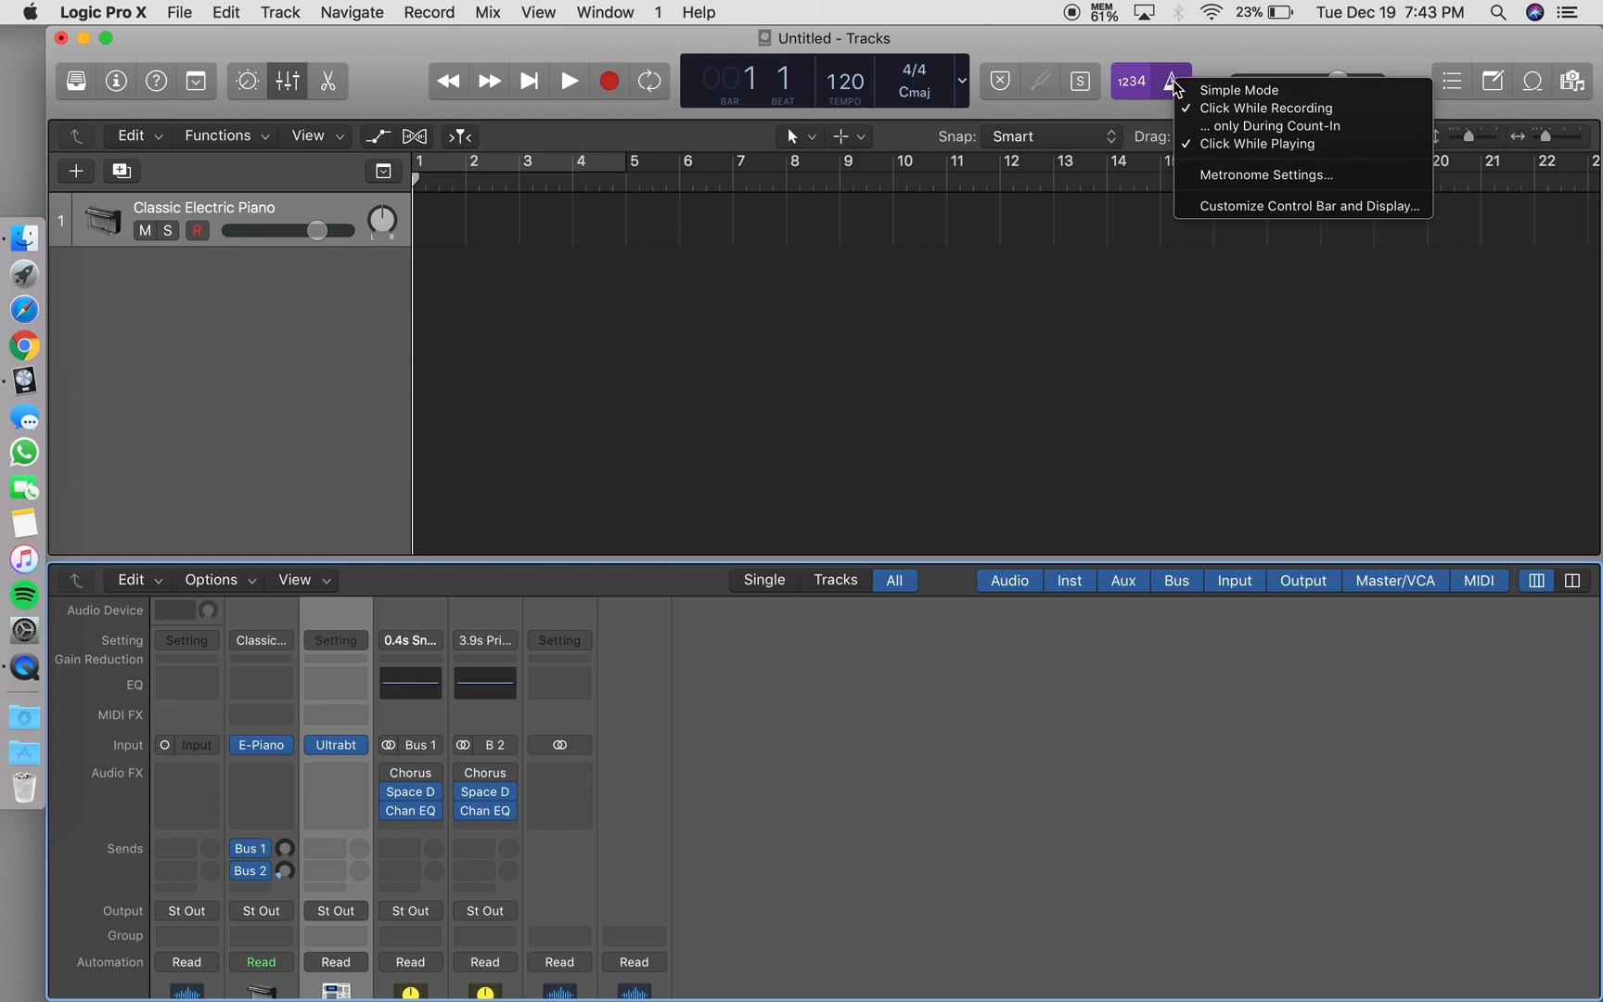
left_click(1265, 173)
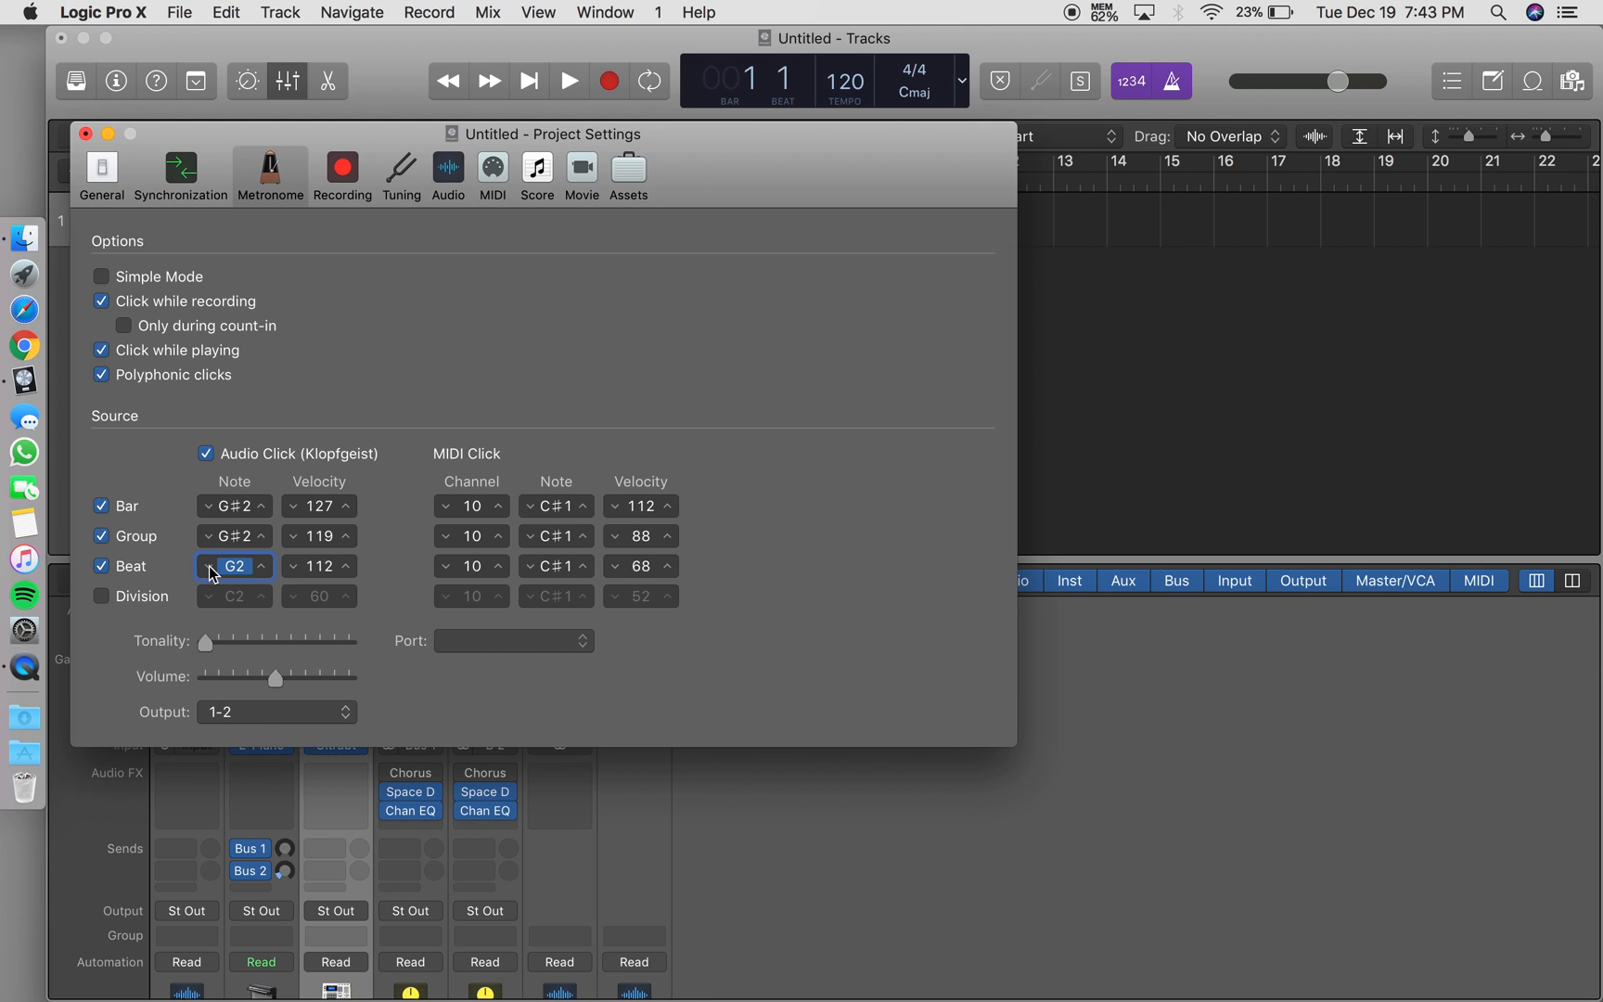
left_click(233, 565)
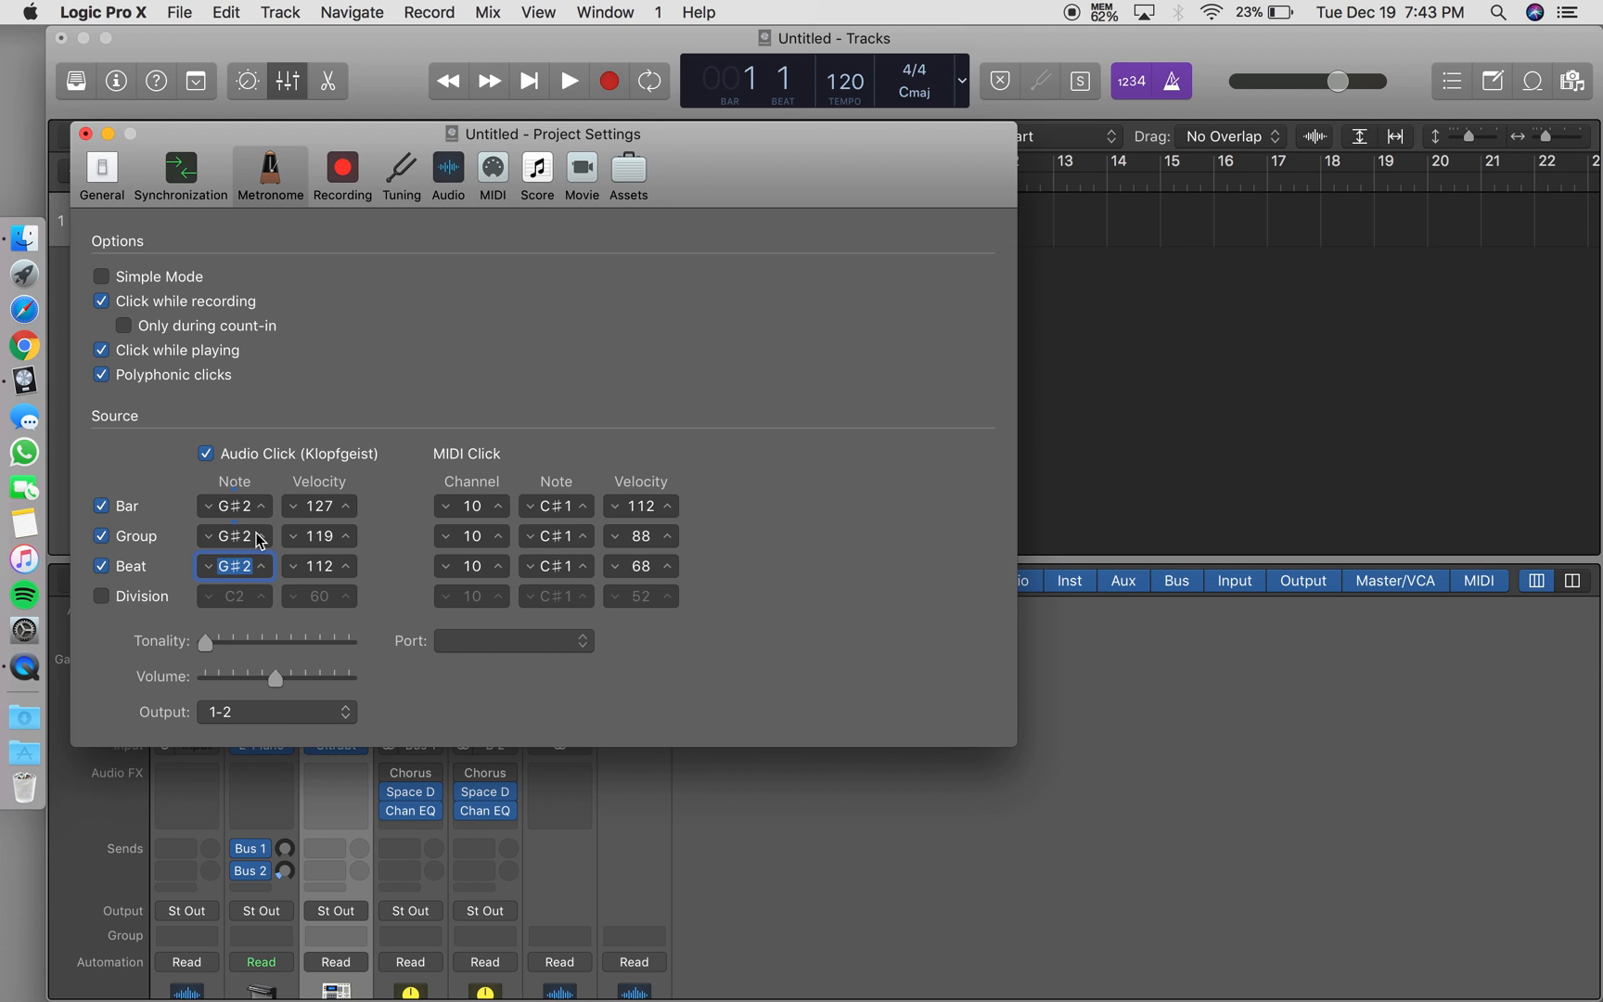
left_click(569, 81)
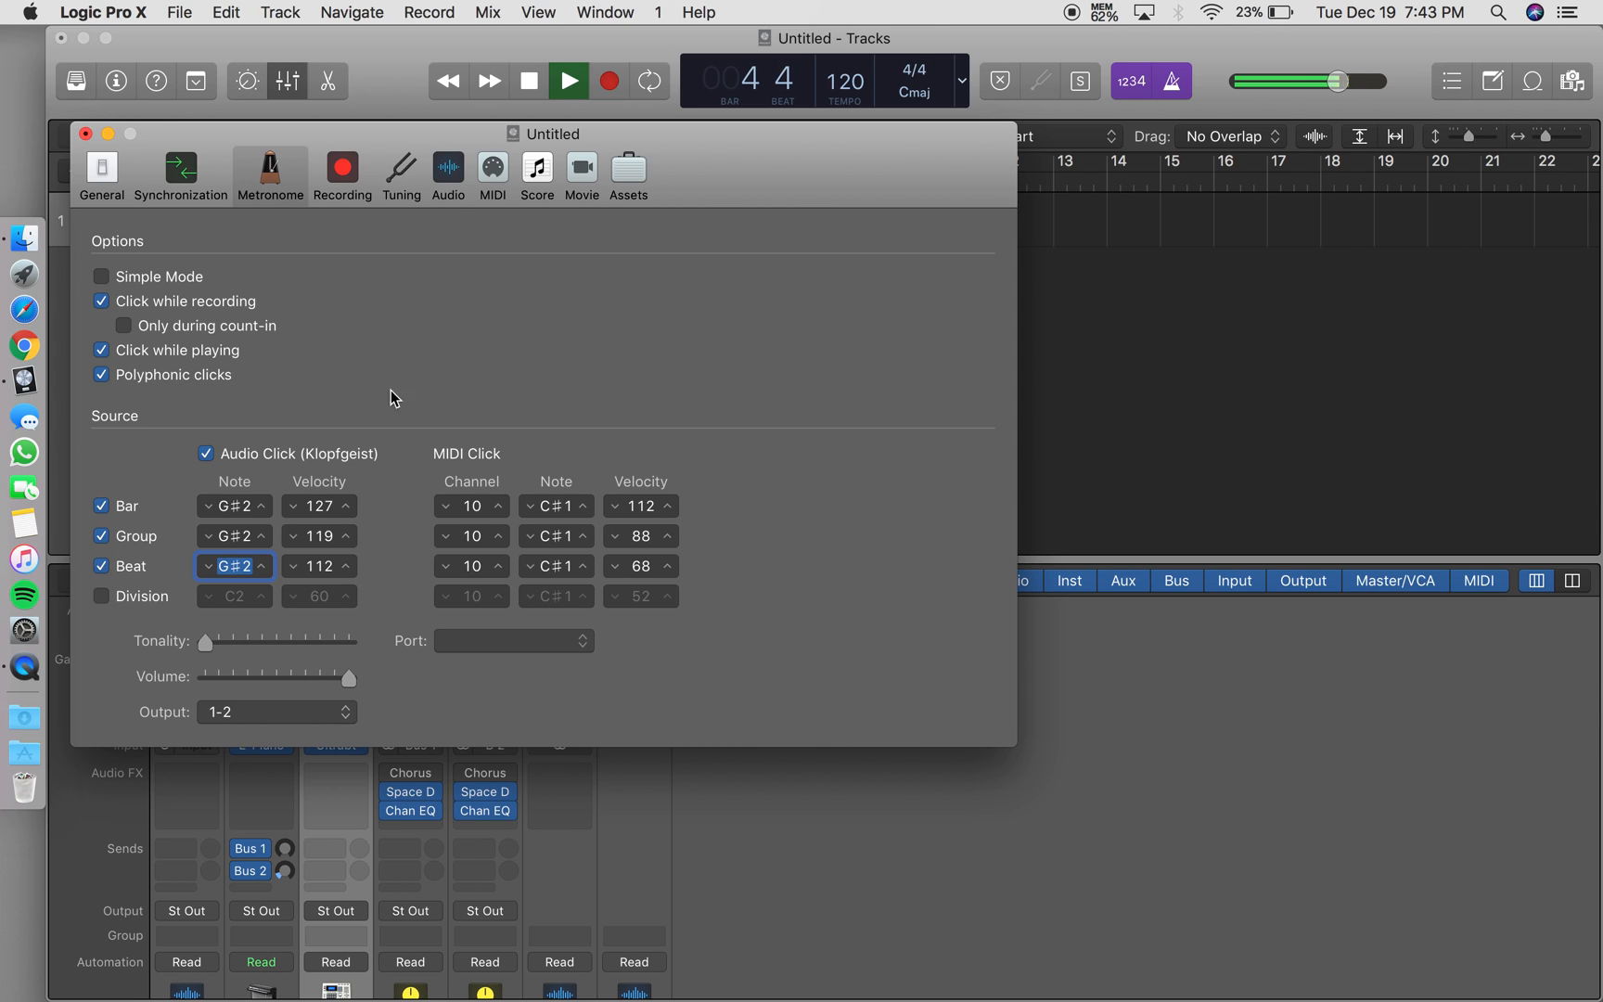
left_click(530, 80)
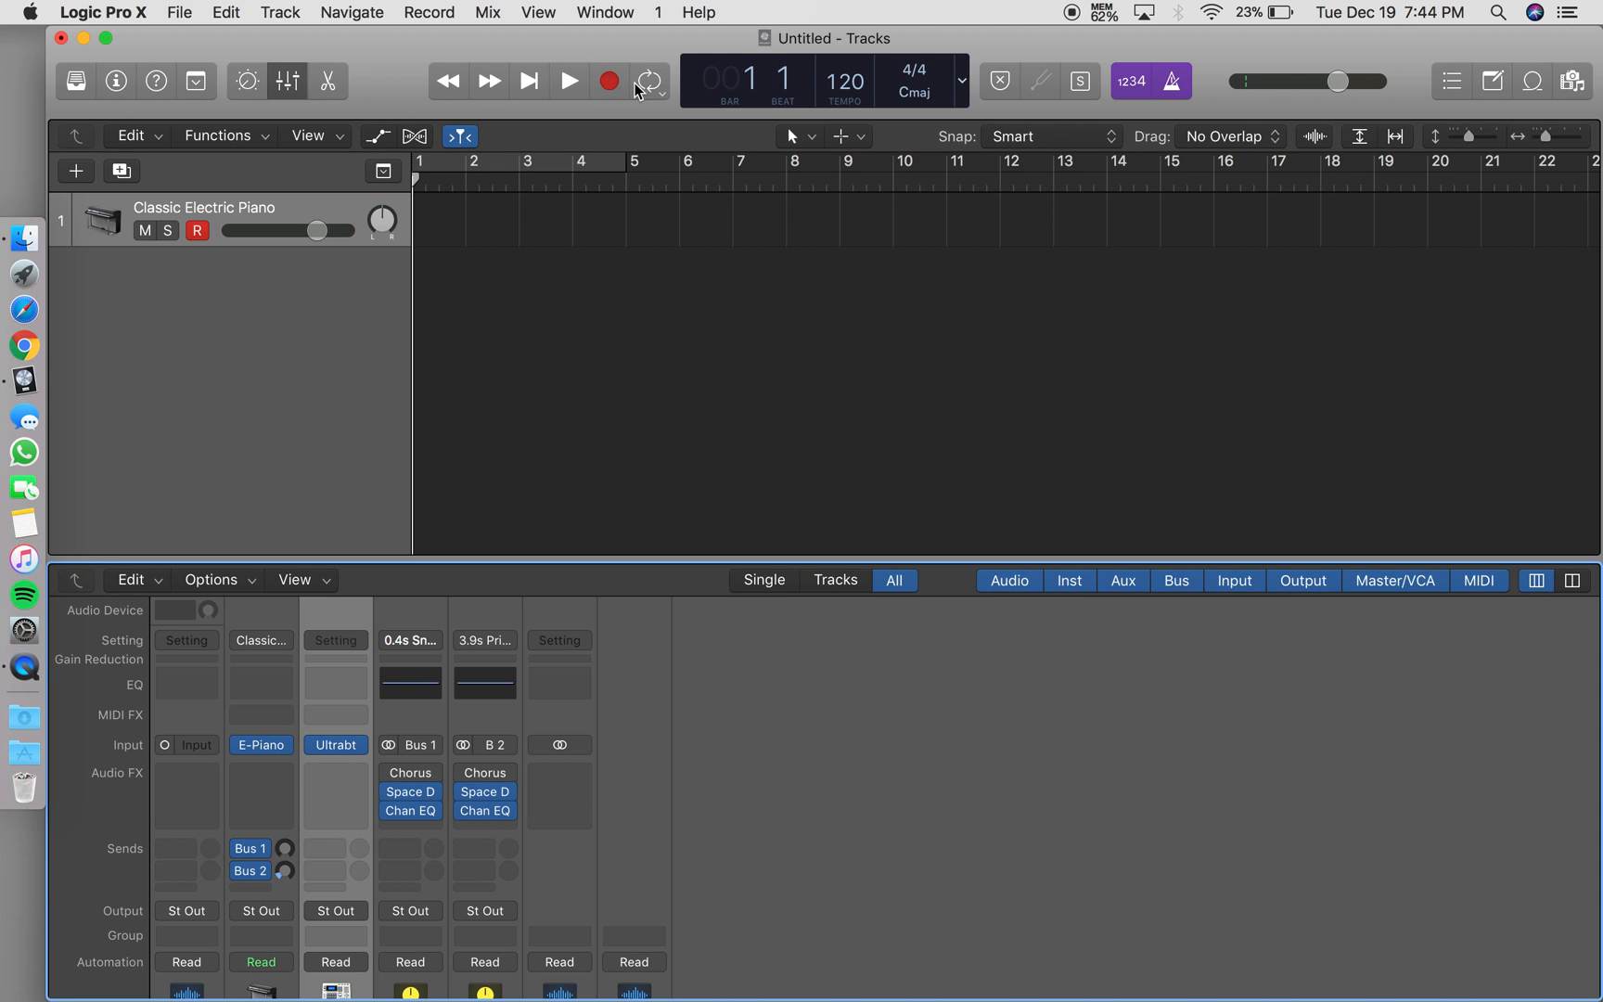
- Play and stop the project to hear the cowbell click, then reopen the metronome options
left_click(569, 81)
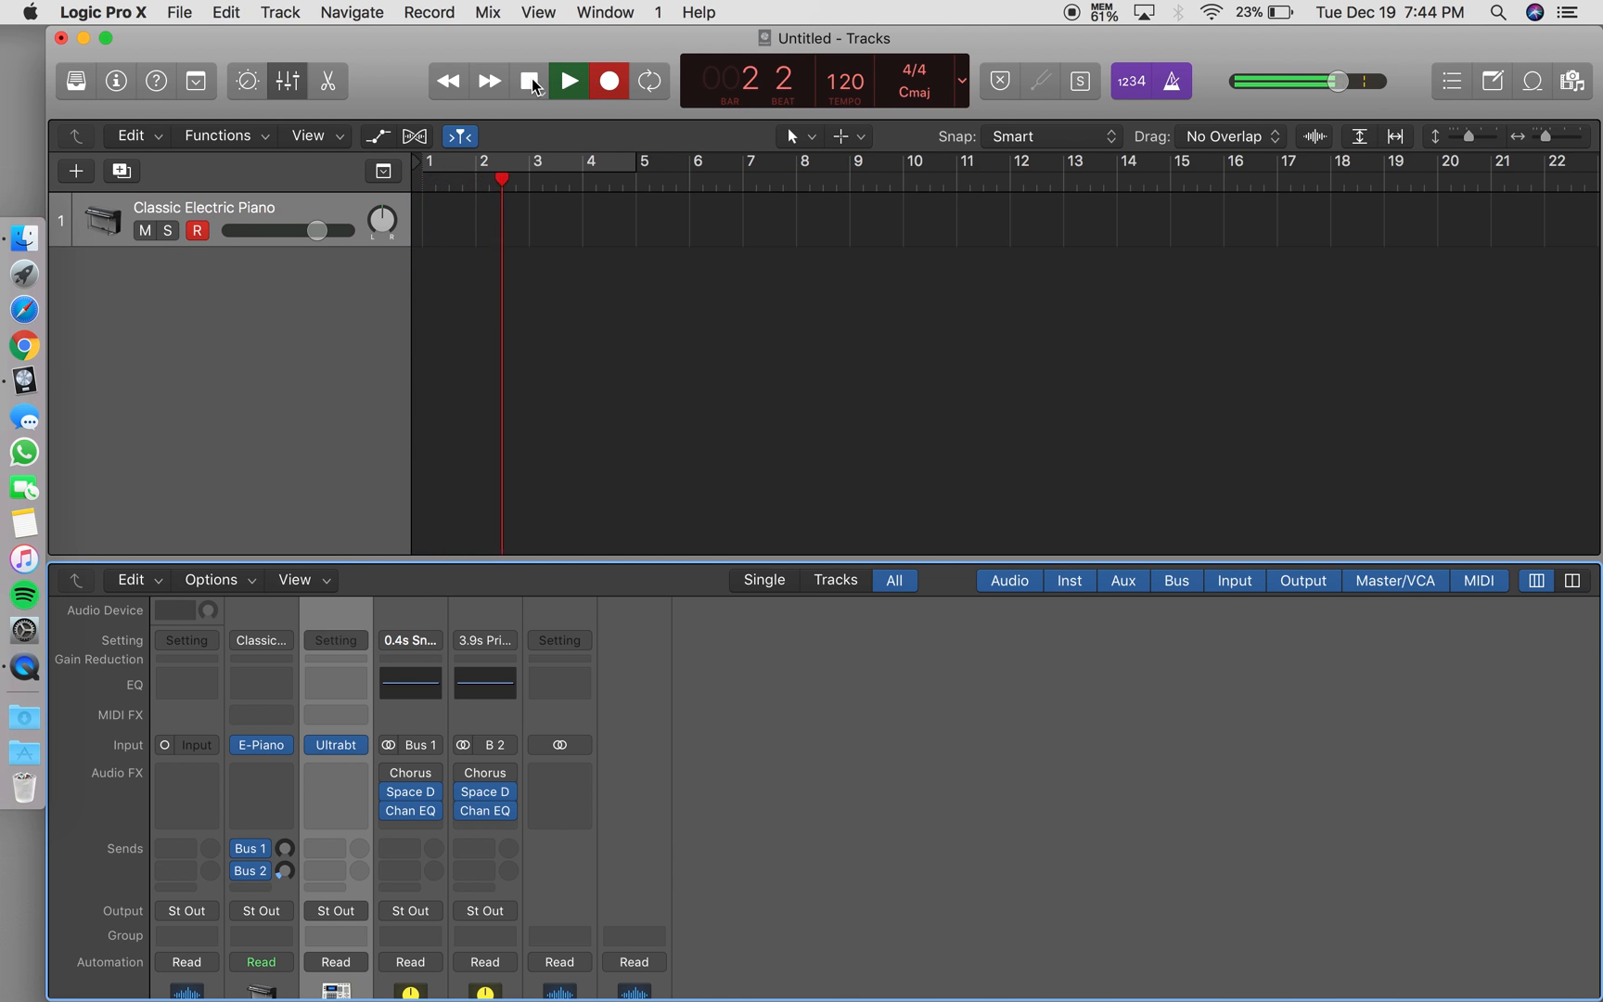
left_click(531, 81)
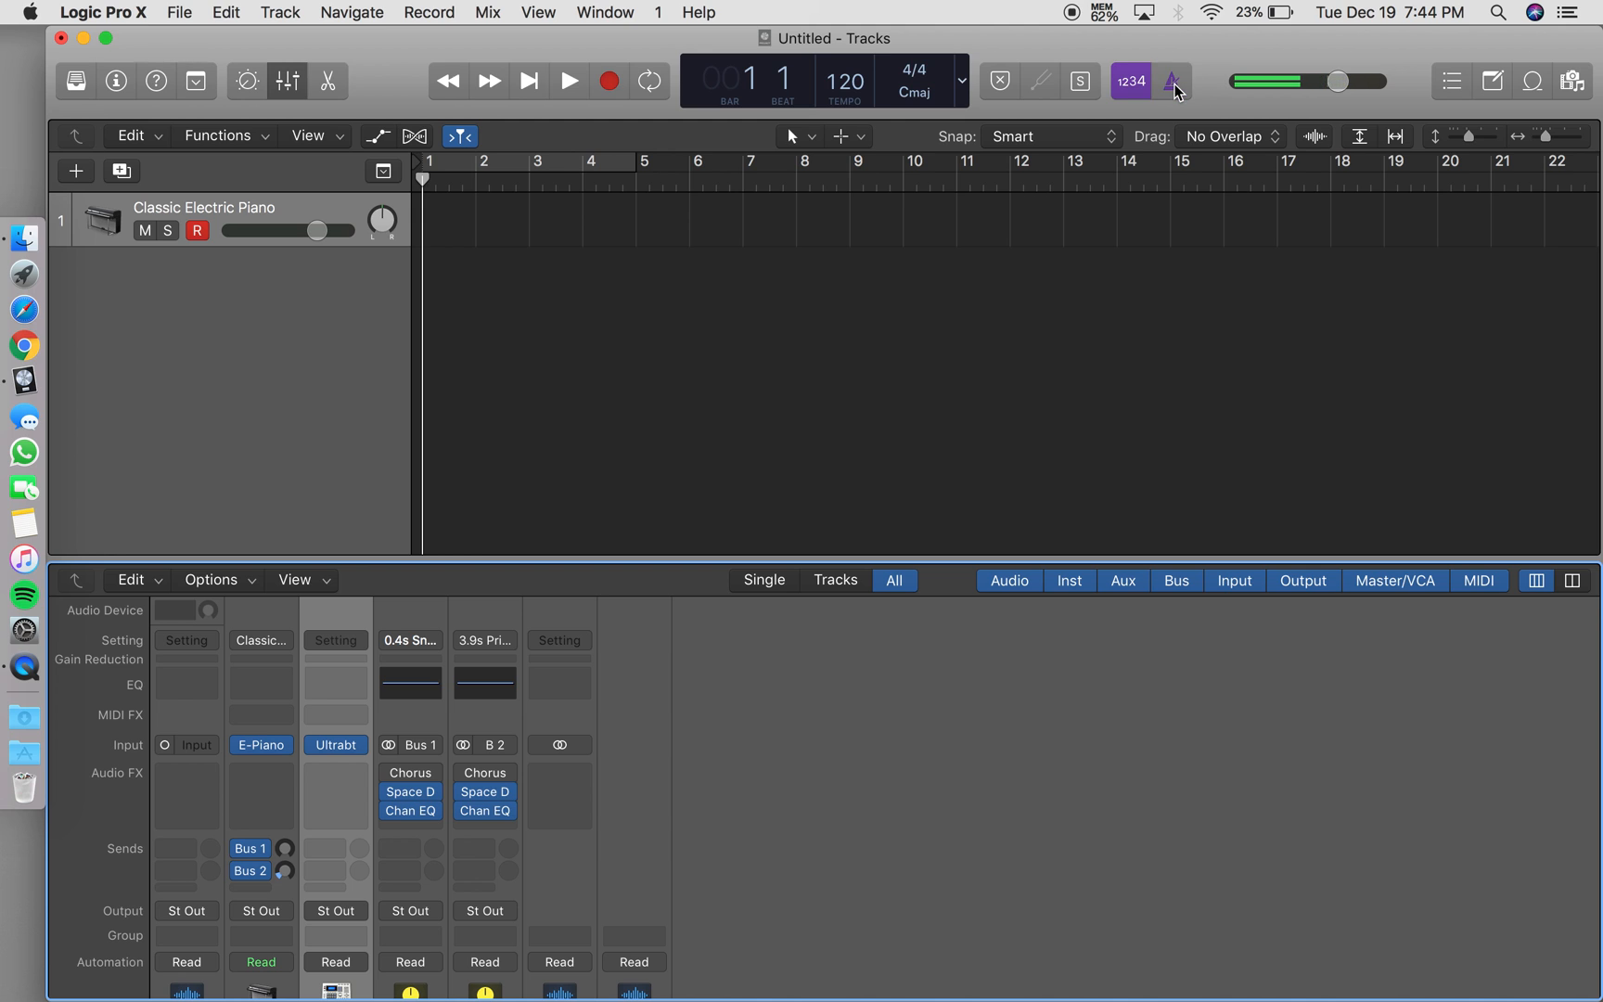
left_click(1174, 80)
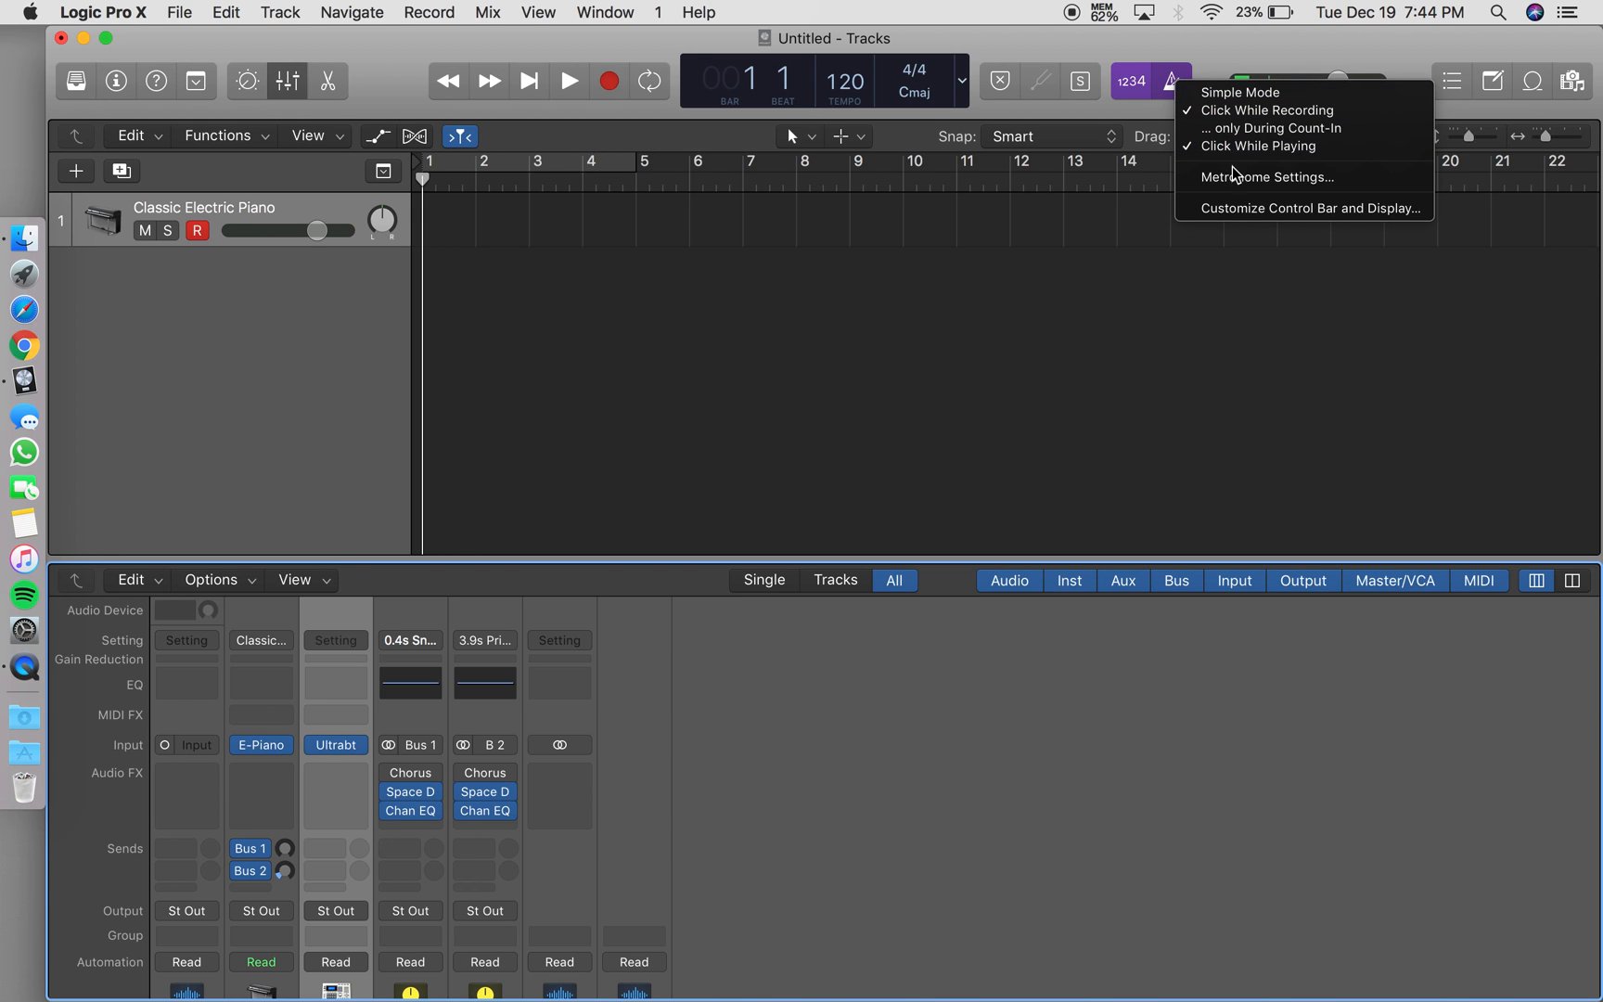
- Drag the metronome Tonality slider to about the middle during playback, then close settings
left_click(1266, 176)
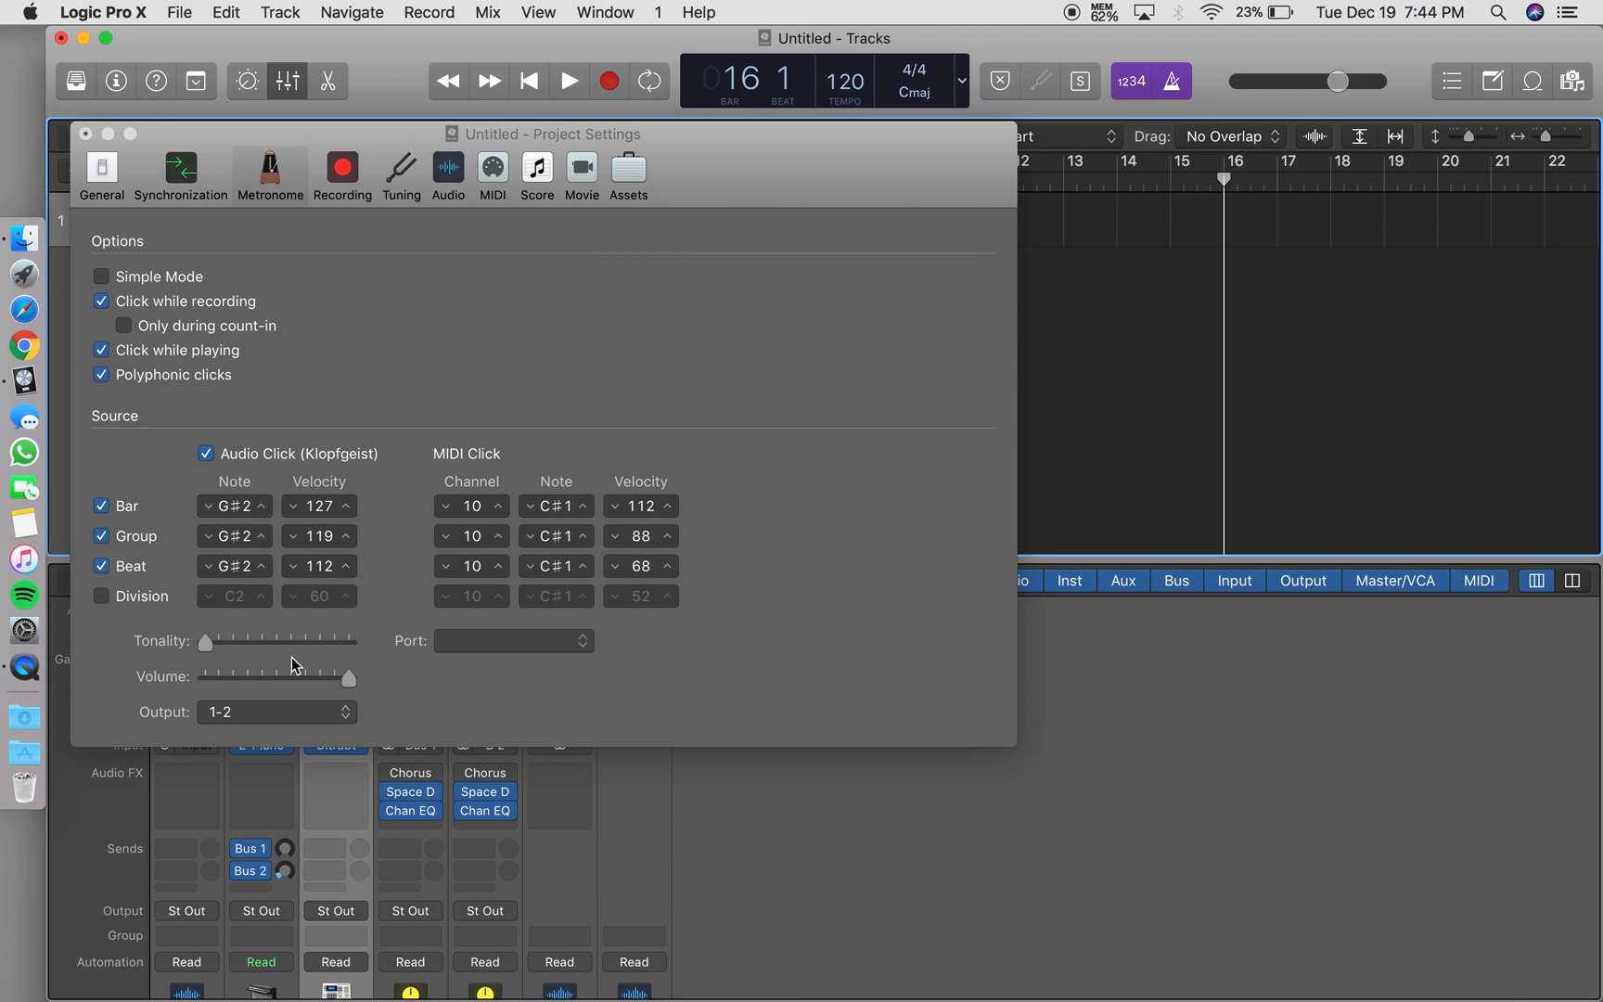
left_click(569, 81)
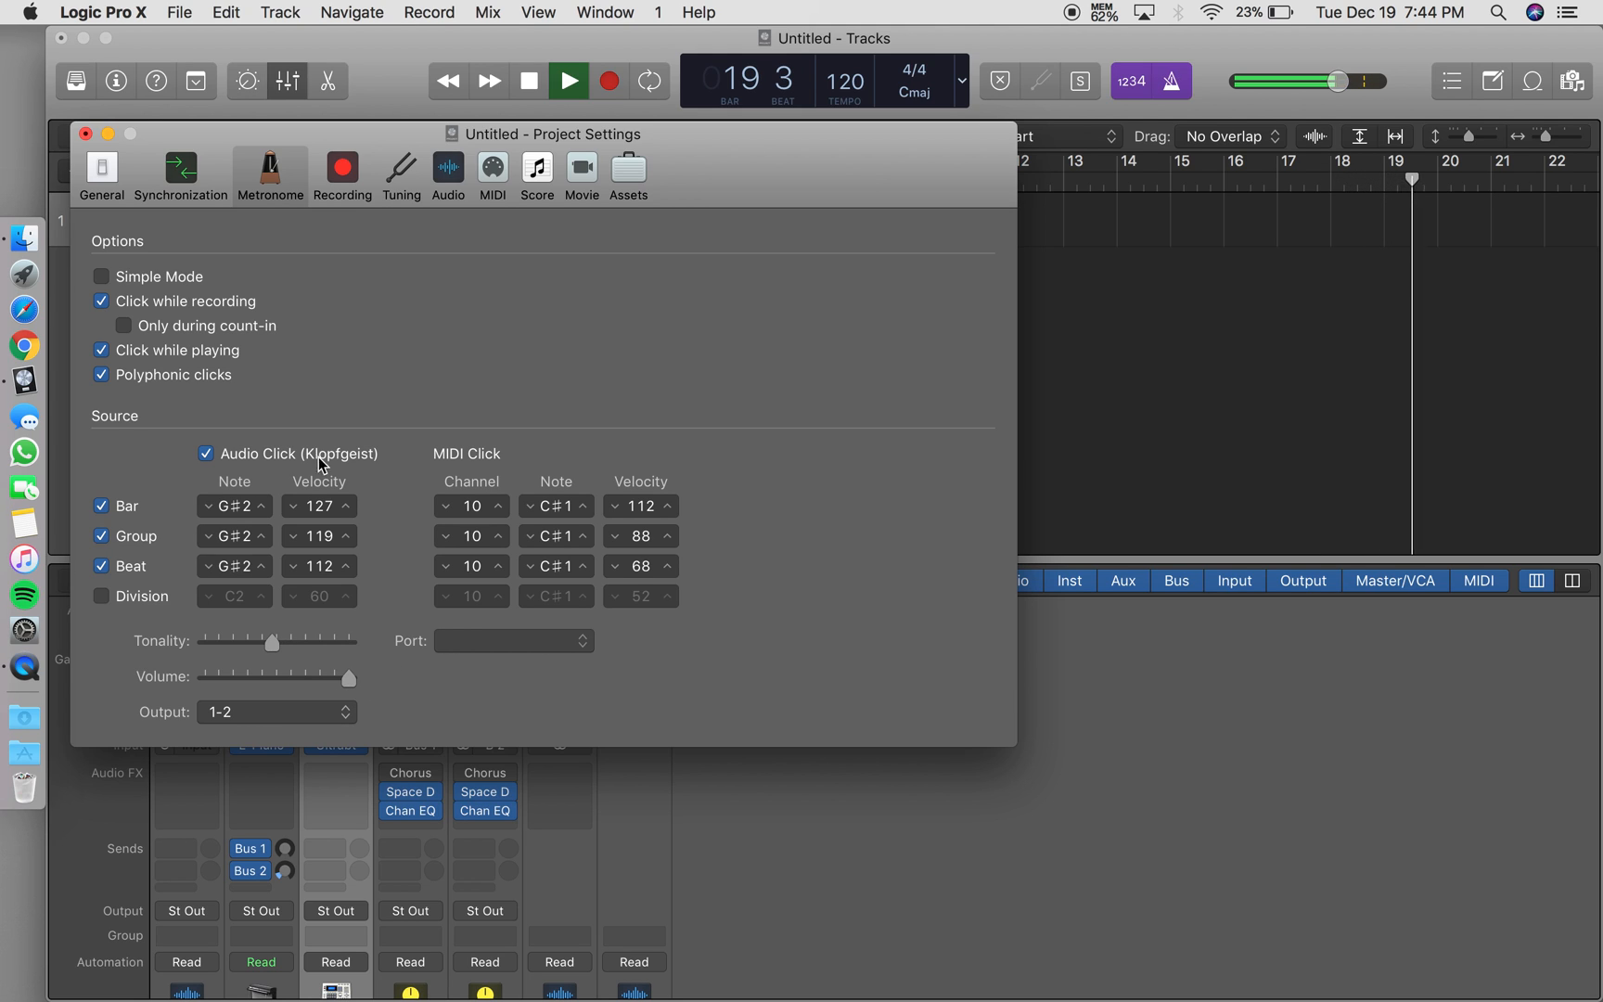
left_click(86, 134)
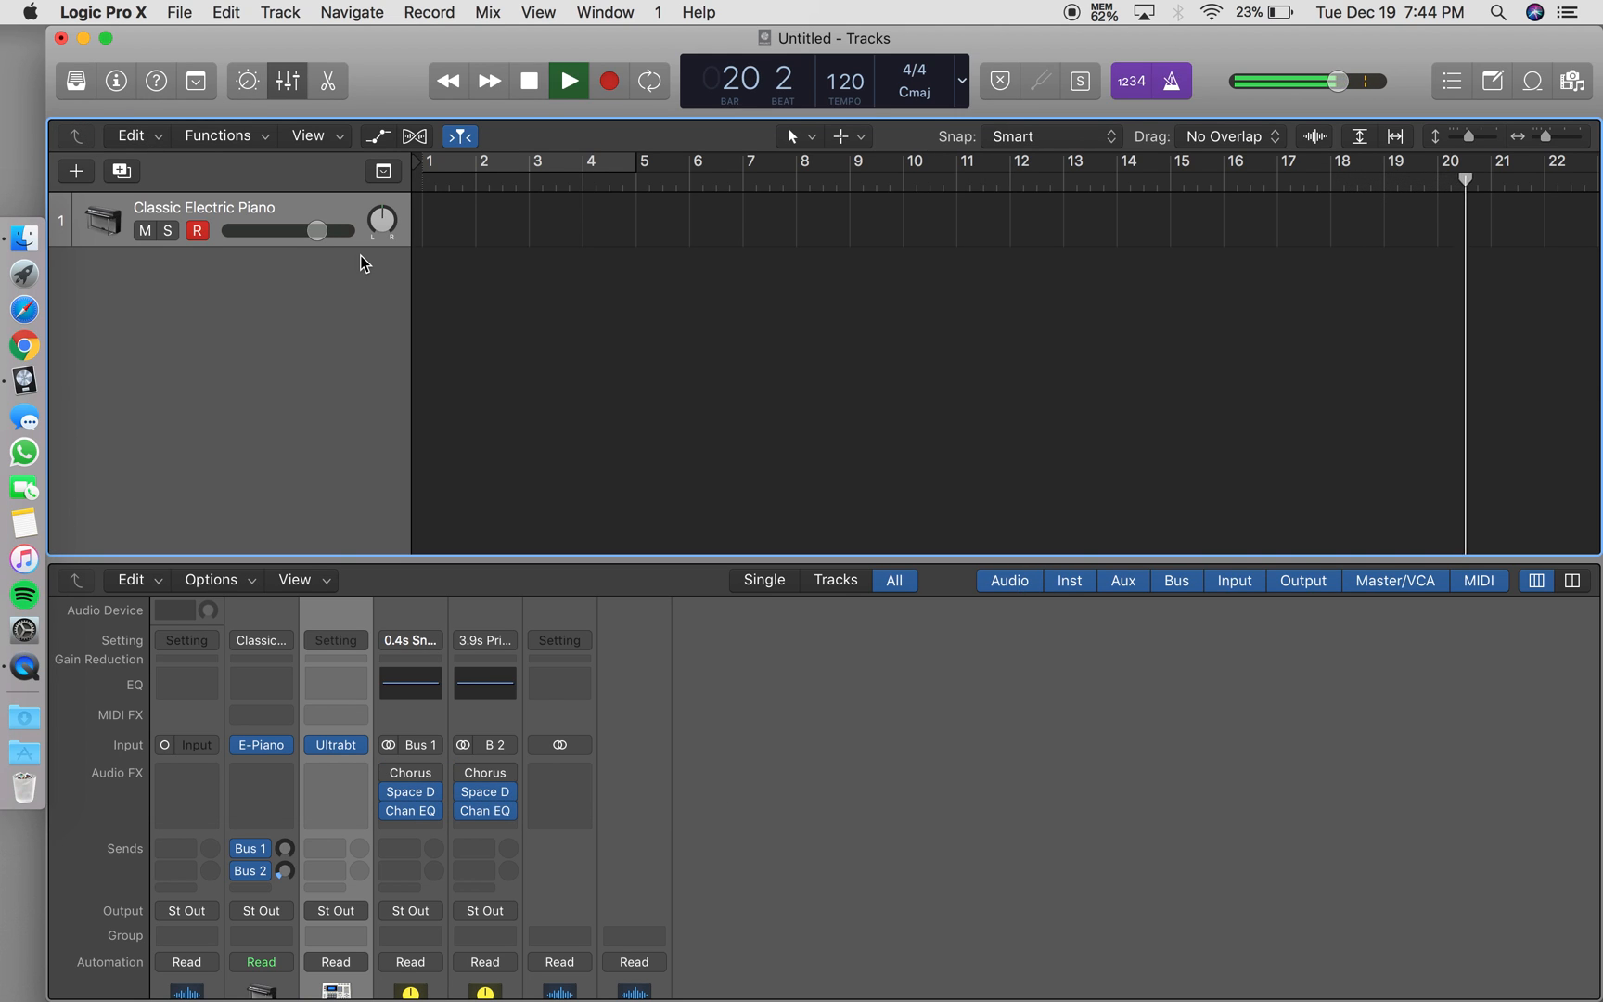